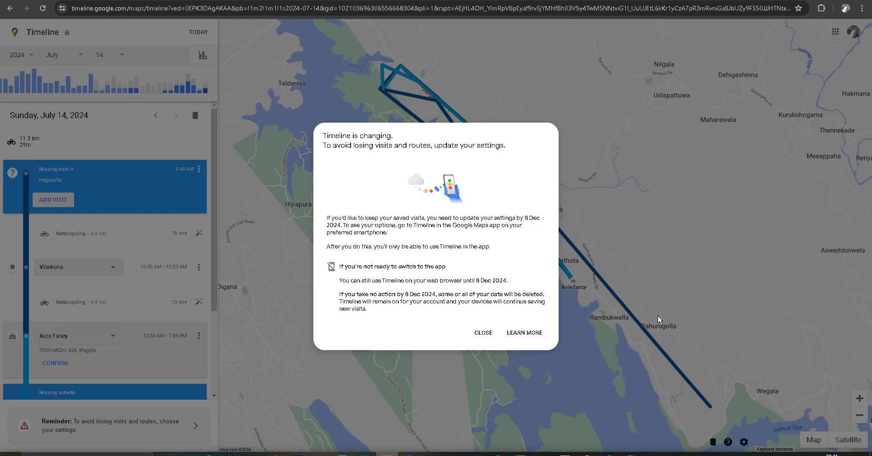
mouse_move(82, 21)
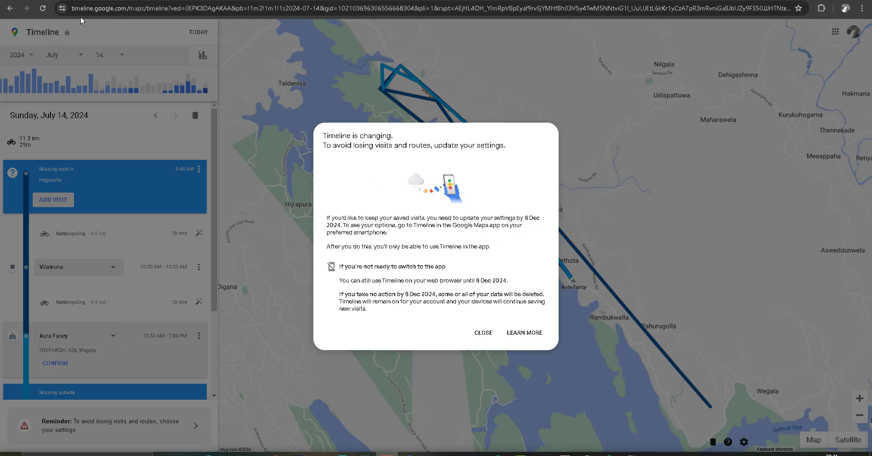
mouse_move(262, 103)
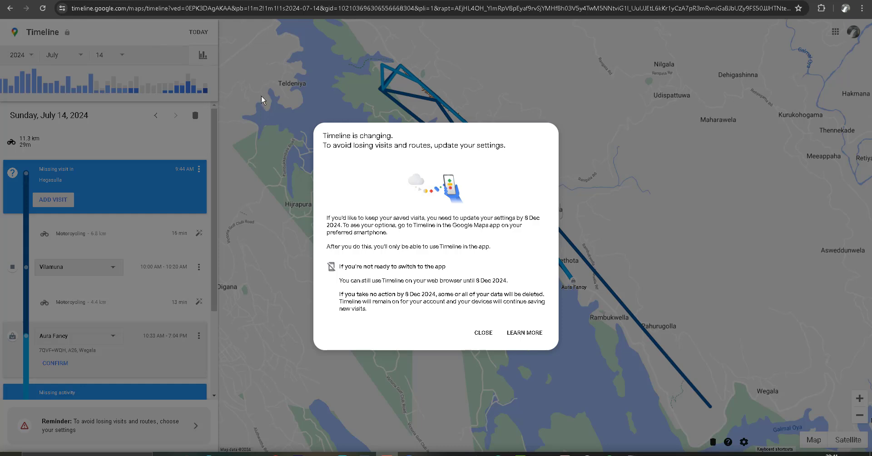
mouse_move(168, 164)
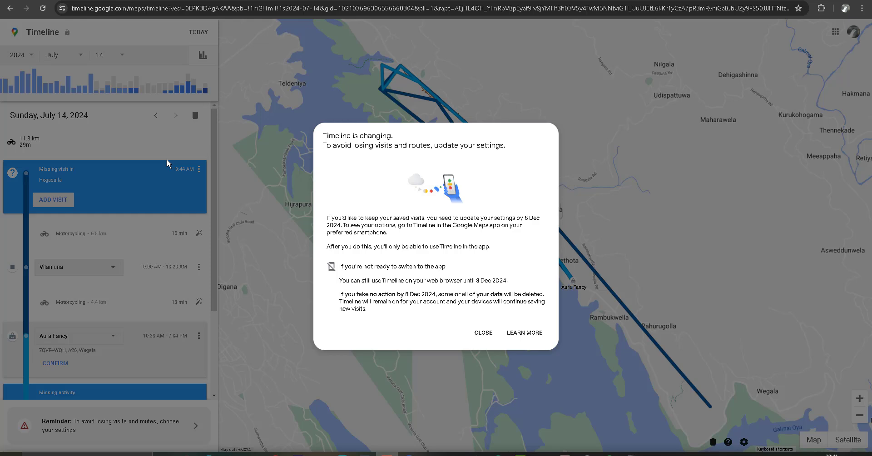
mouse_move(365, 169)
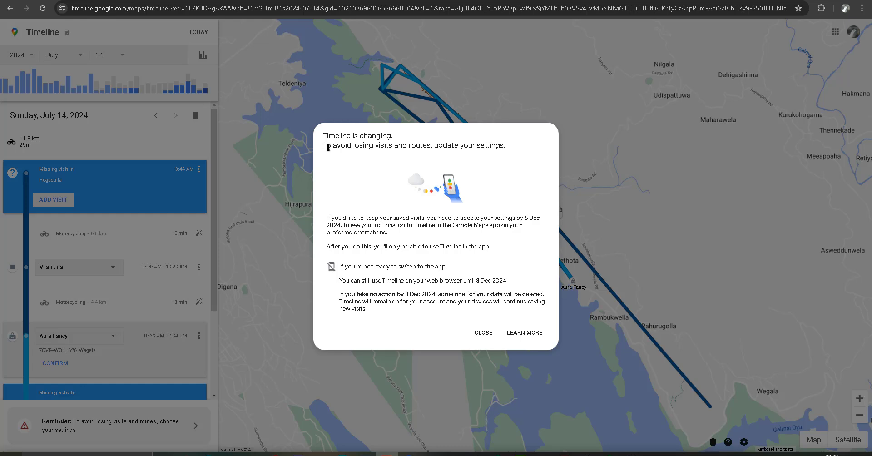
mouse_move(351, 170)
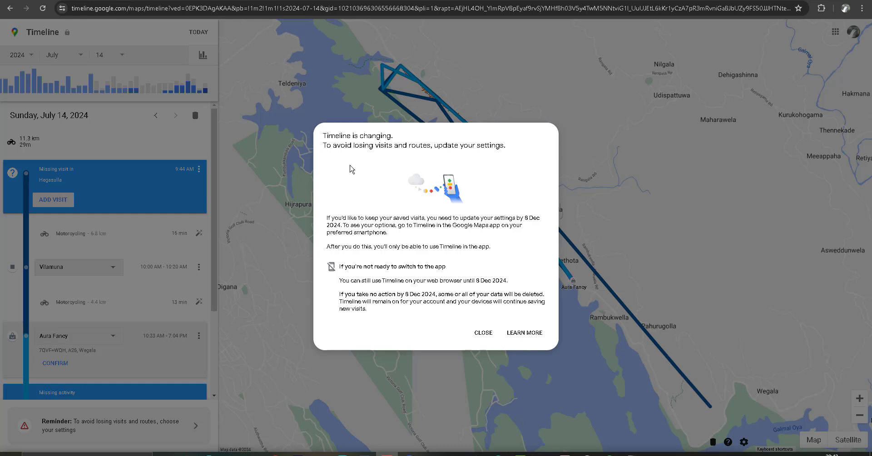
mouse_move(360, 167)
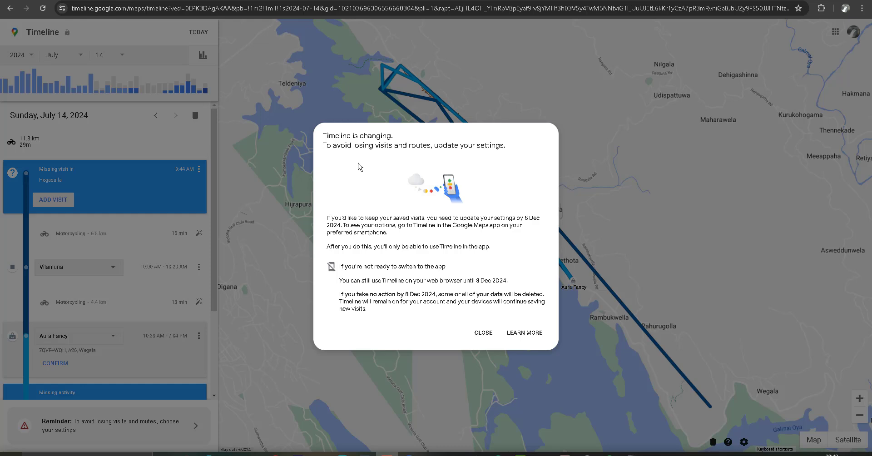
mouse_move(470, 164)
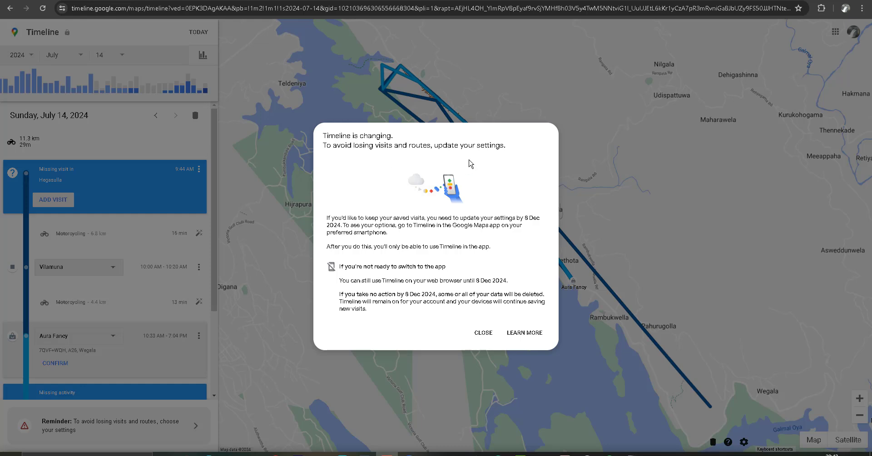
mouse_move(474, 161)
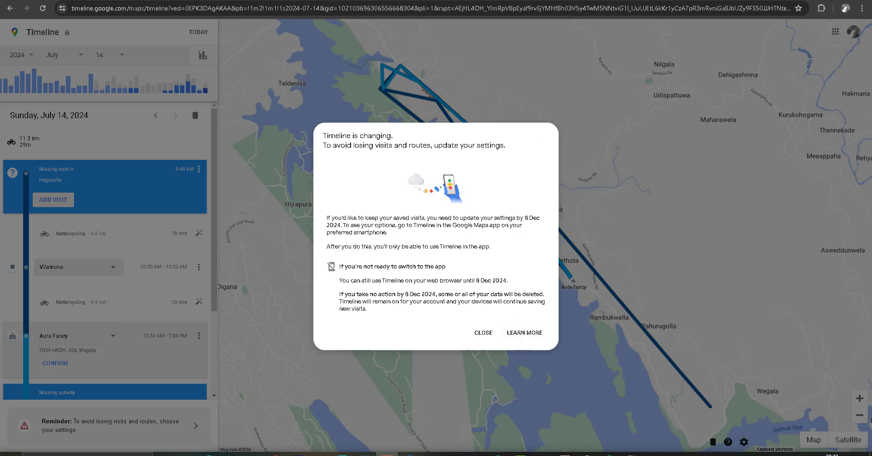
Step: Read the Learn More help article about the Timeline changes, scrolling through it
left_click(523, 332)
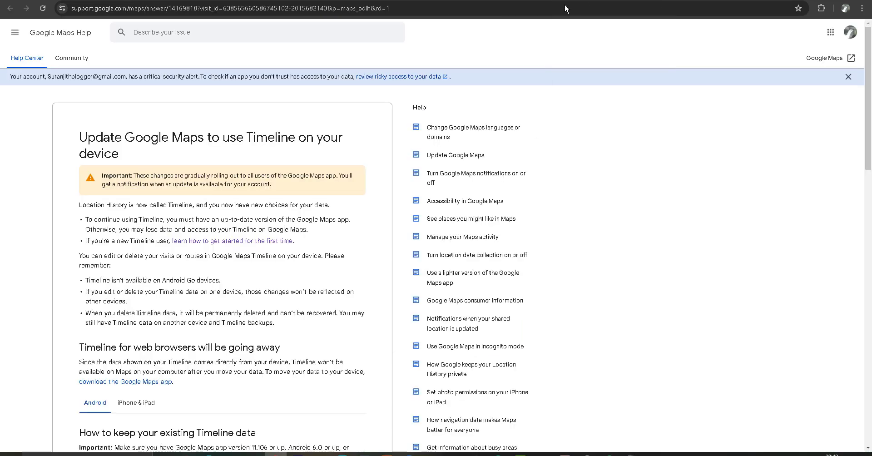
scroll("down", 3)
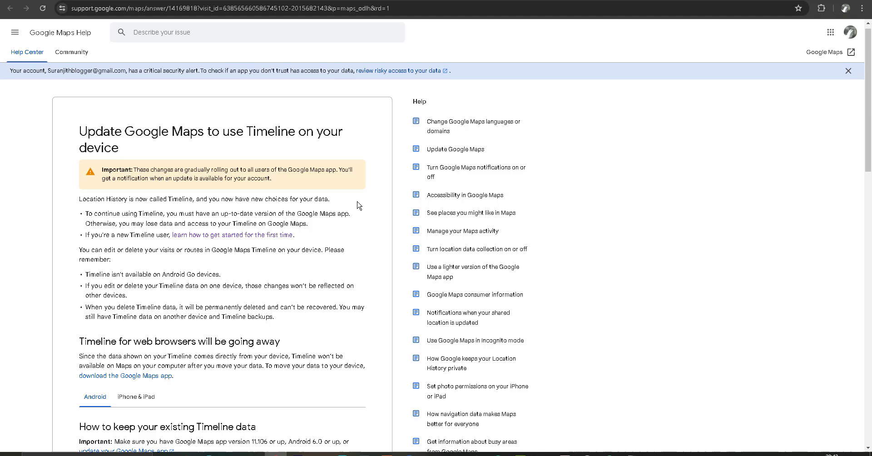
scroll("down", 3)
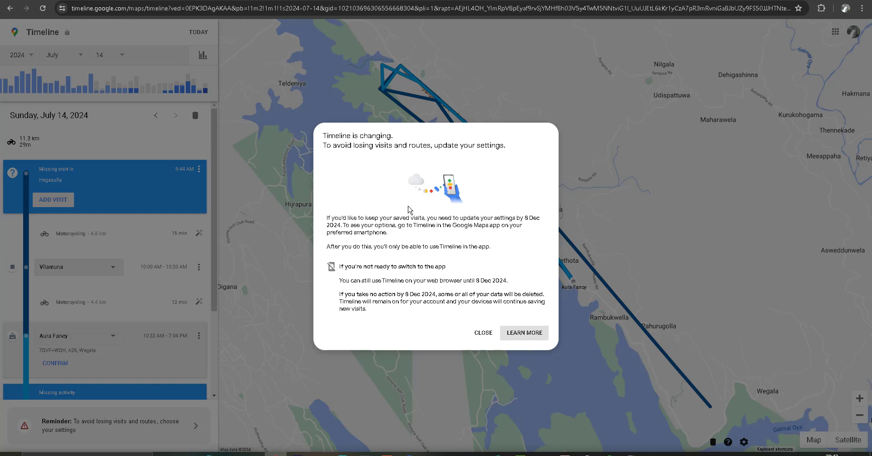
mouse_move(477, 283)
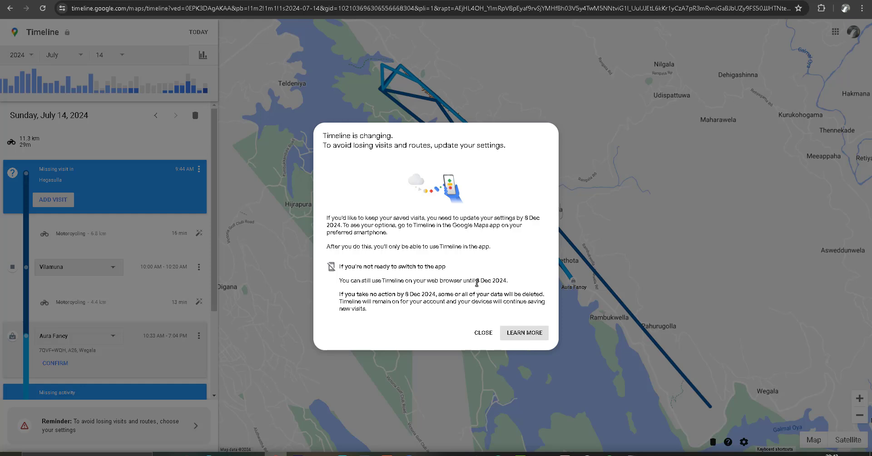
double_click(492, 280)
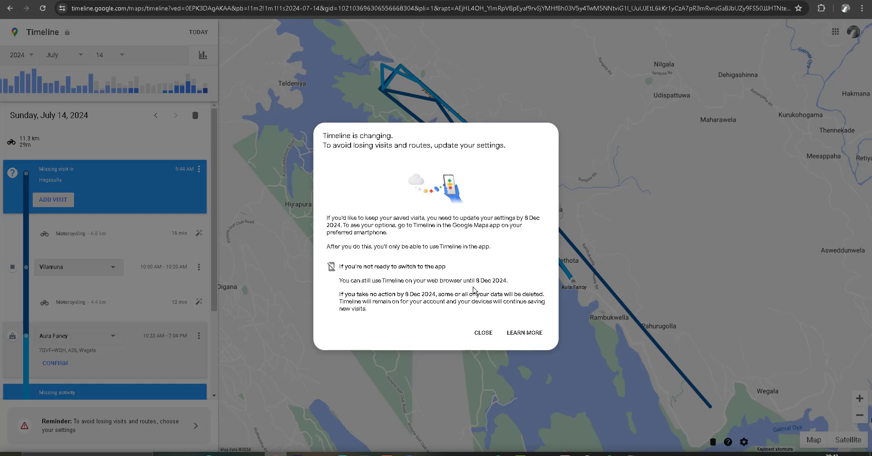
mouse_move(475, 285)
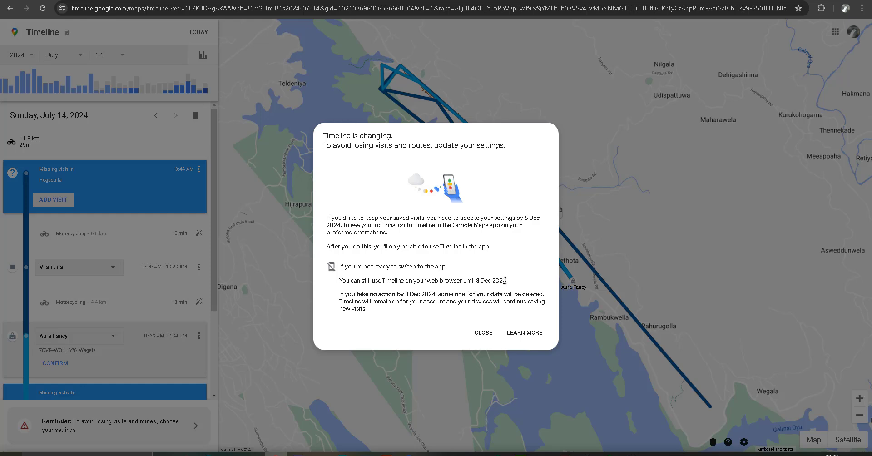
mouse_move(467, 279)
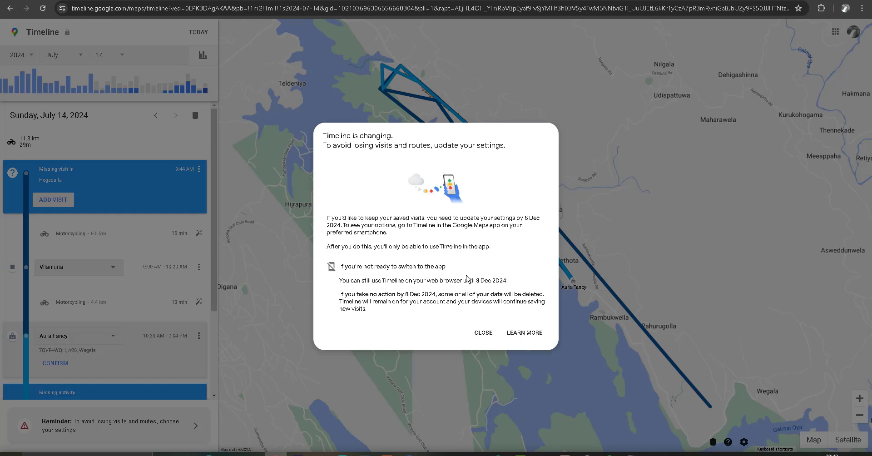
mouse_move(401, 268)
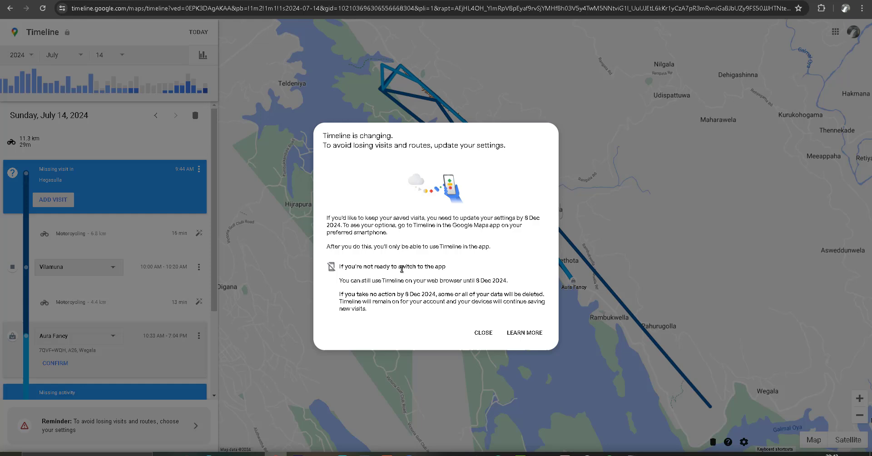
mouse_move(408, 297)
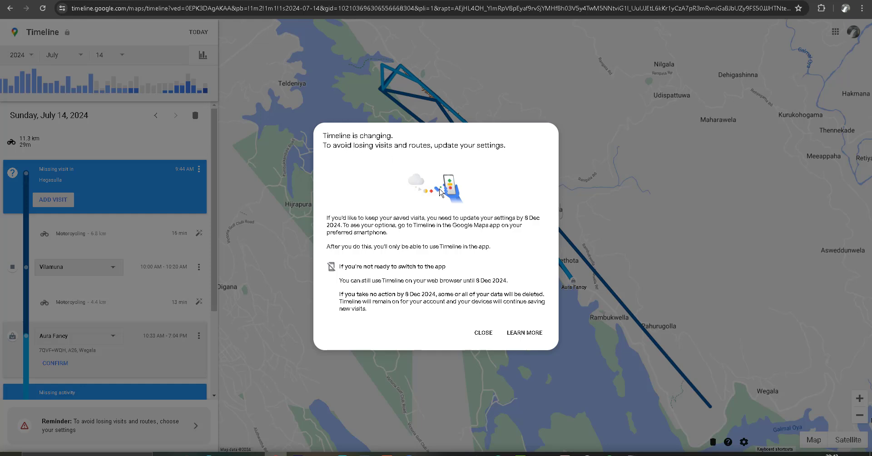
mouse_move(507, 262)
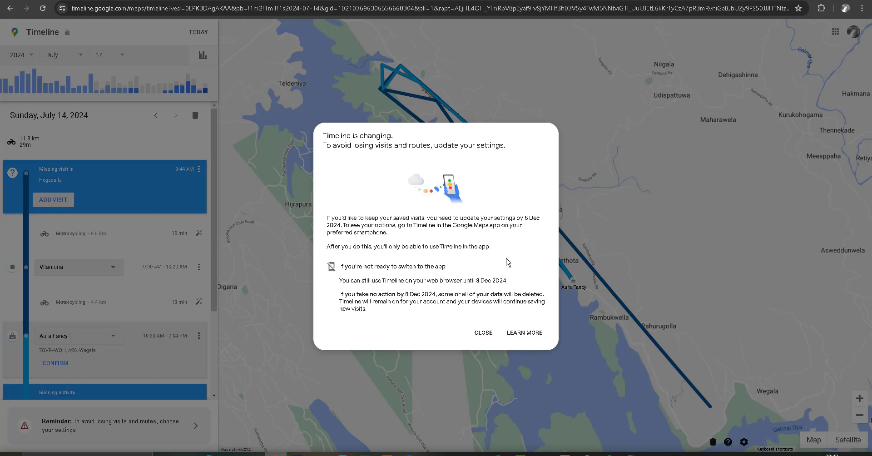
mouse_move(359, 228)
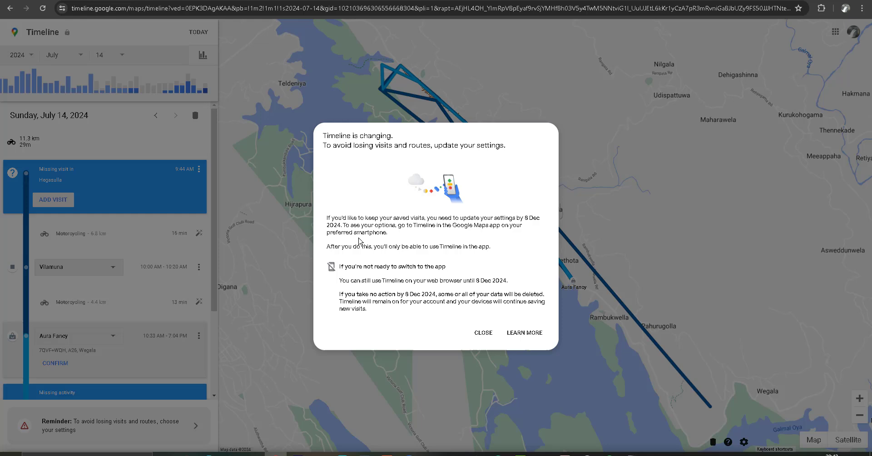
mouse_move(454, 229)
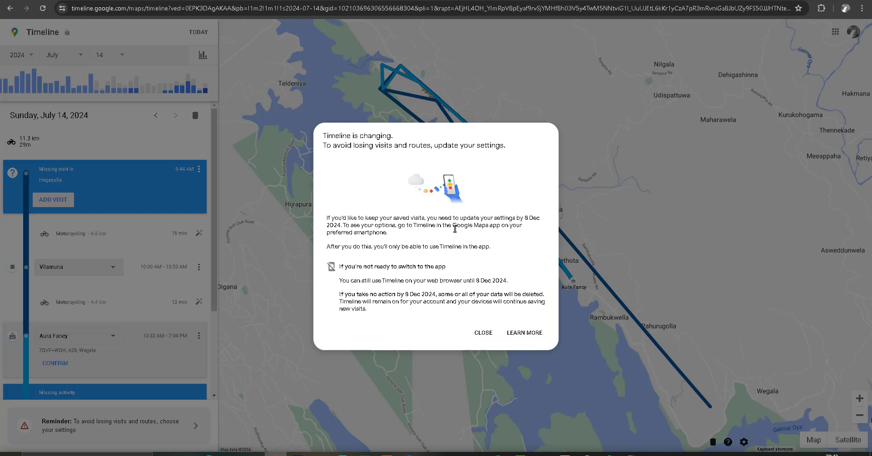
mouse_move(468, 240)
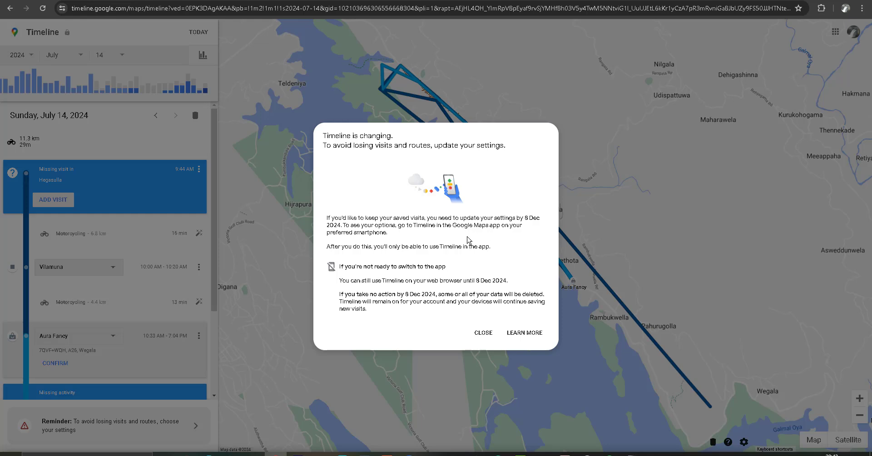
mouse_move(500, 223)
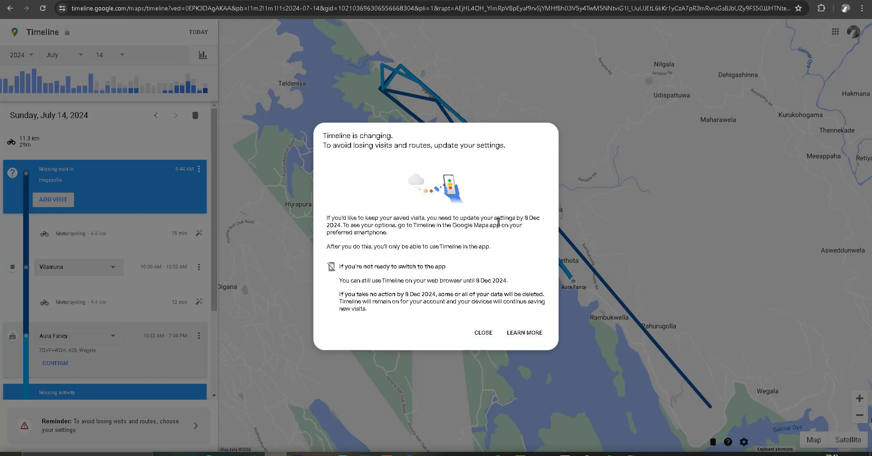
mouse_move(495, 241)
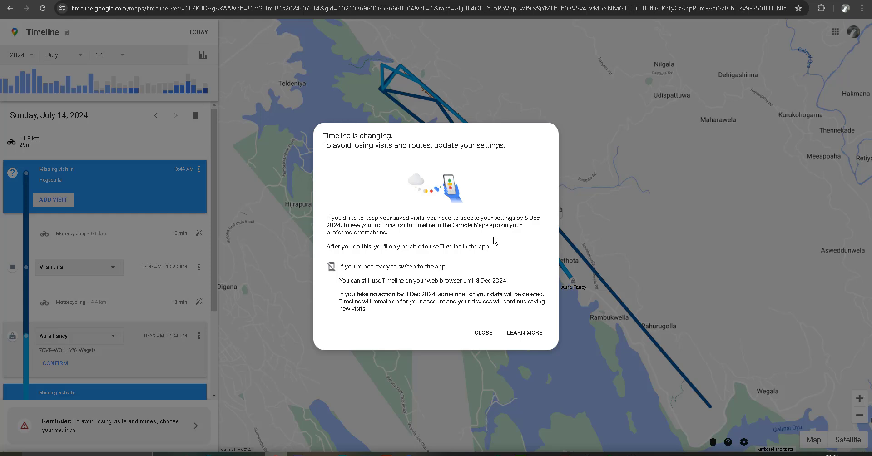
mouse_move(470, 236)
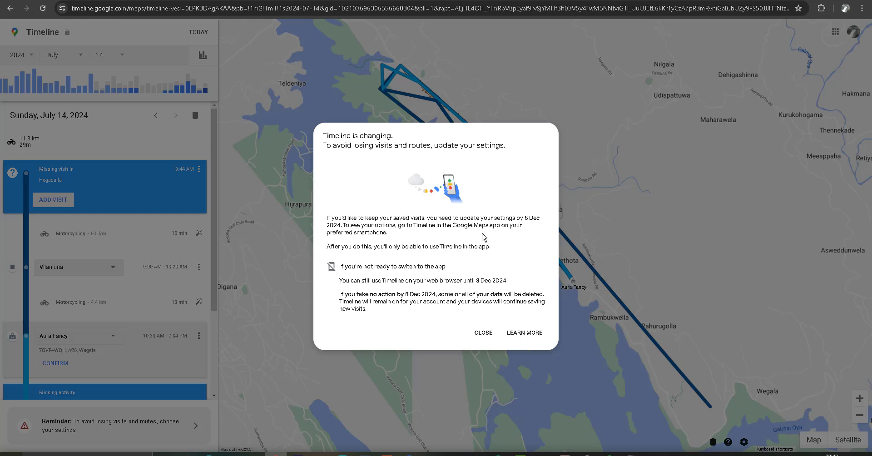
mouse_move(331, 164)
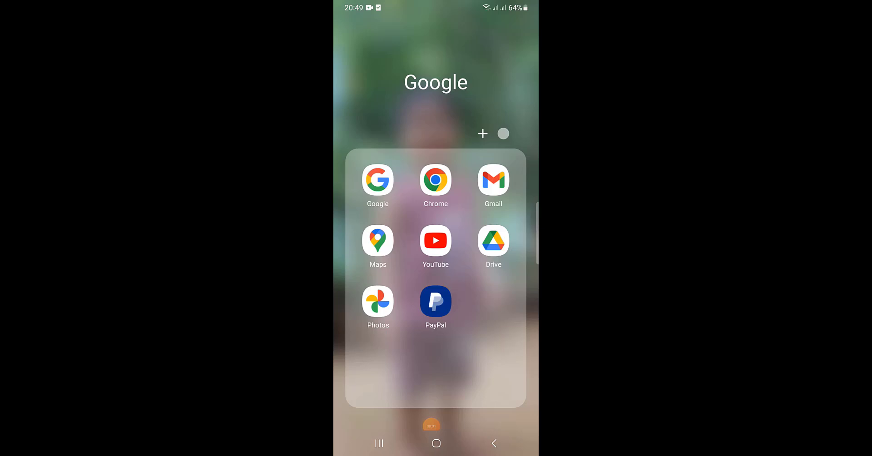
Step: Open Your Timeline from the profile account menu on the phone
left_click(377, 242)
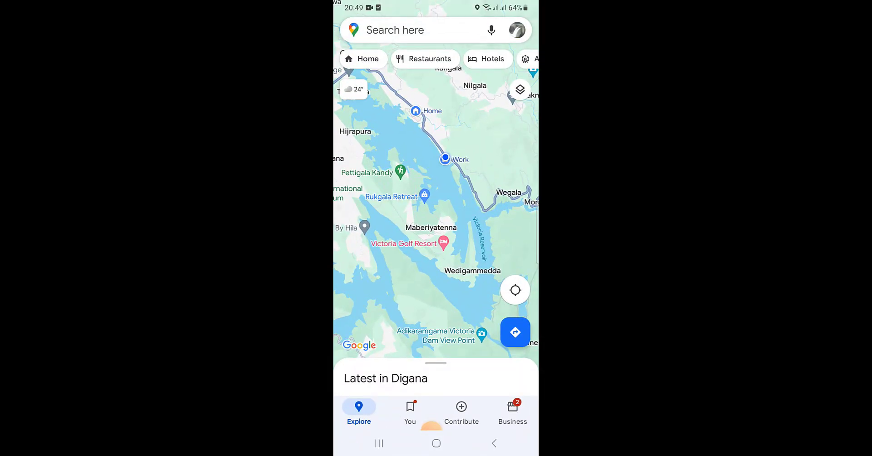
left_click(517, 29)
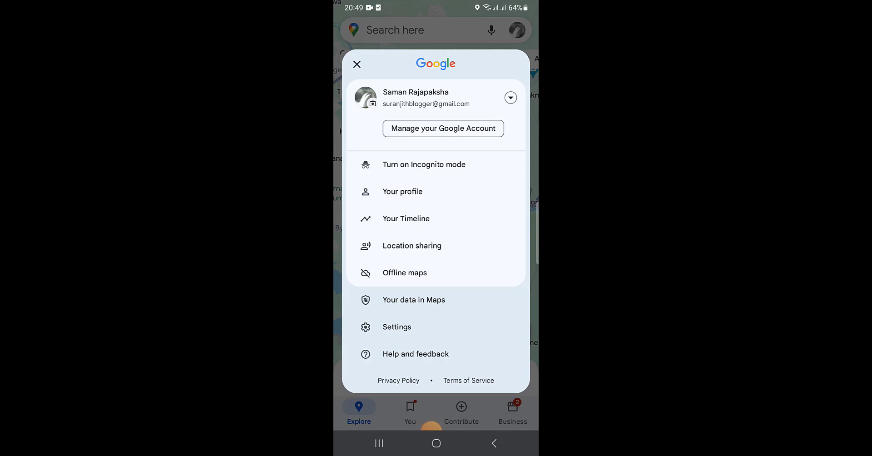
left_click(406, 218)
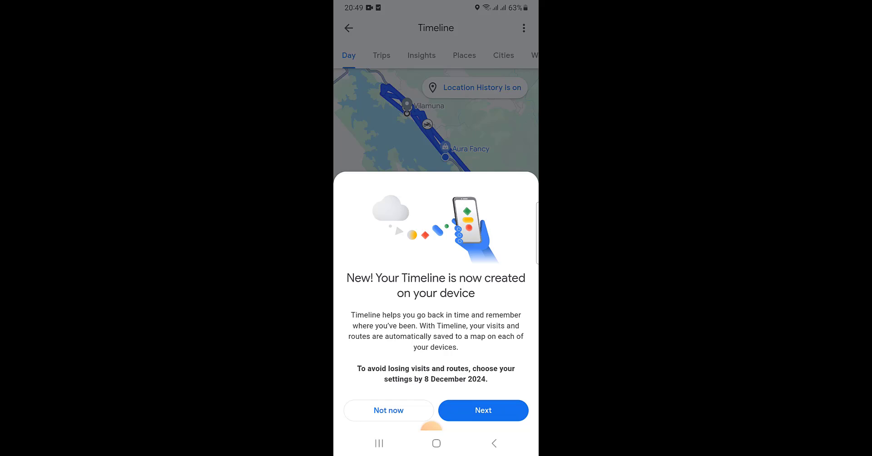
Step: Choose 'Keep until you delete' for Timeline auto-delete instead of 18 months, then save and continue
left_click(483, 411)
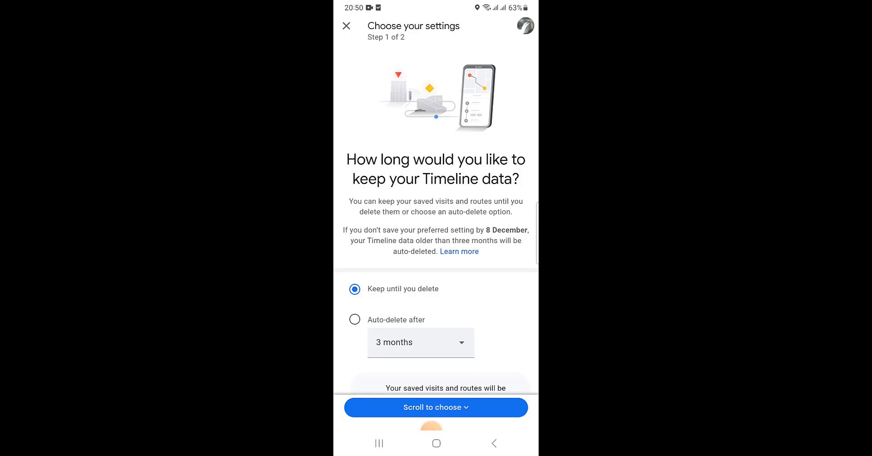
left_click(421, 342)
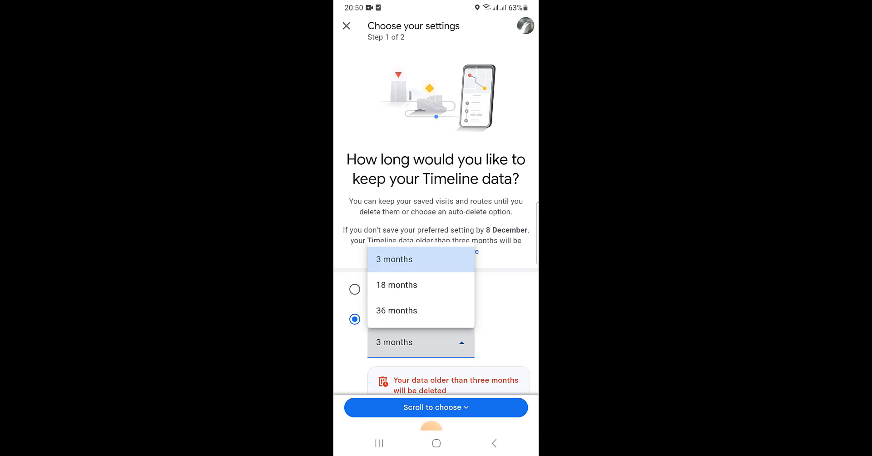
left_click(397, 285)
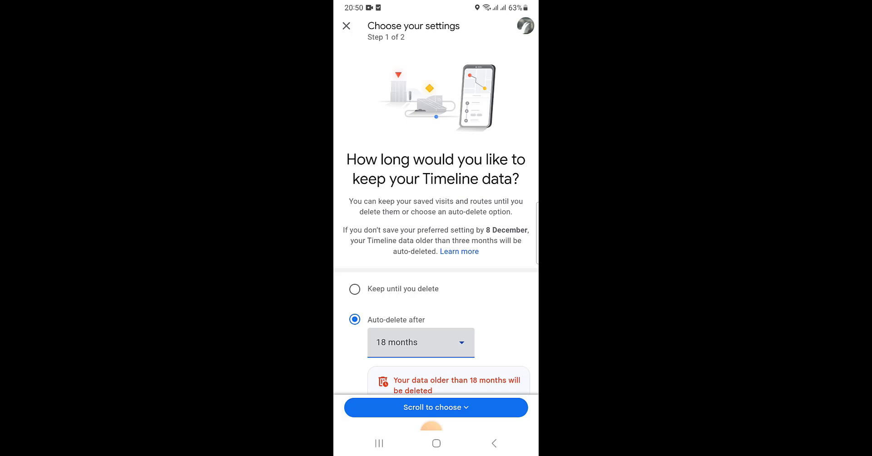
left_click(355, 289)
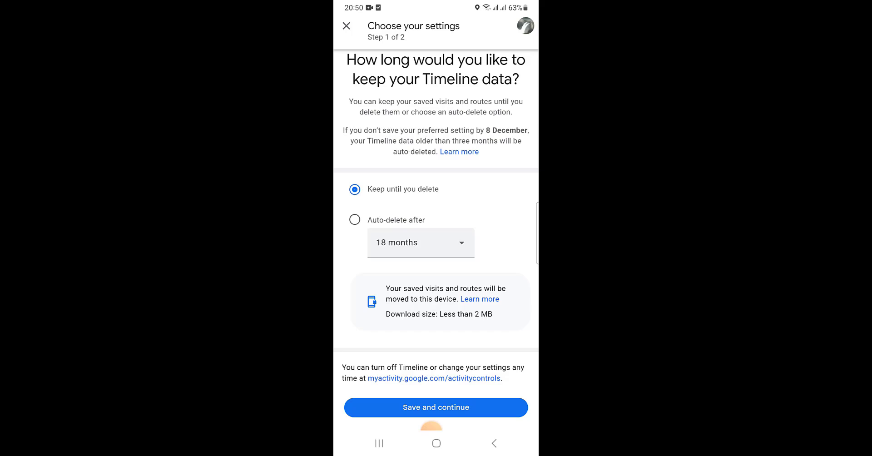
left_click(436, 407)
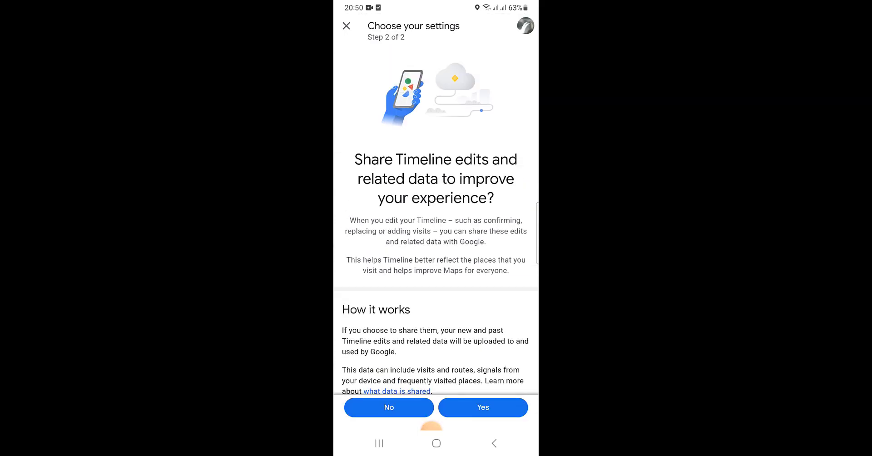
Step: Agree with Yes to share Timeline edits with Google and finish setup with Done
scroll("down", 3)
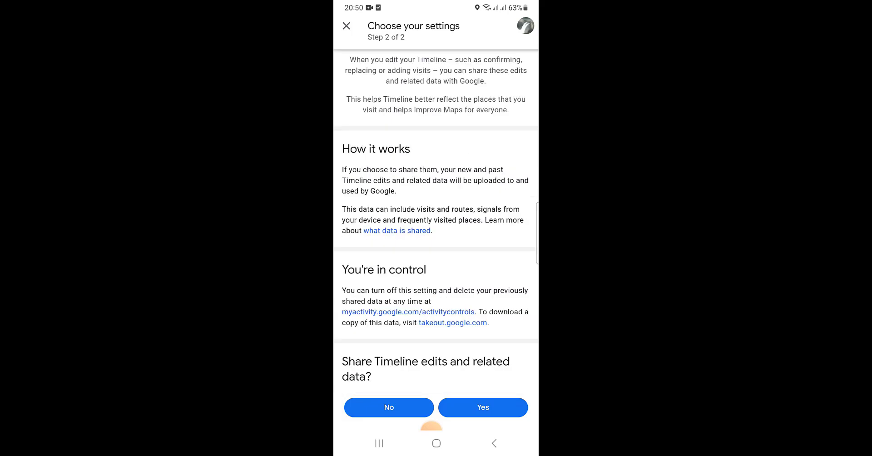
left_click(483, 408)
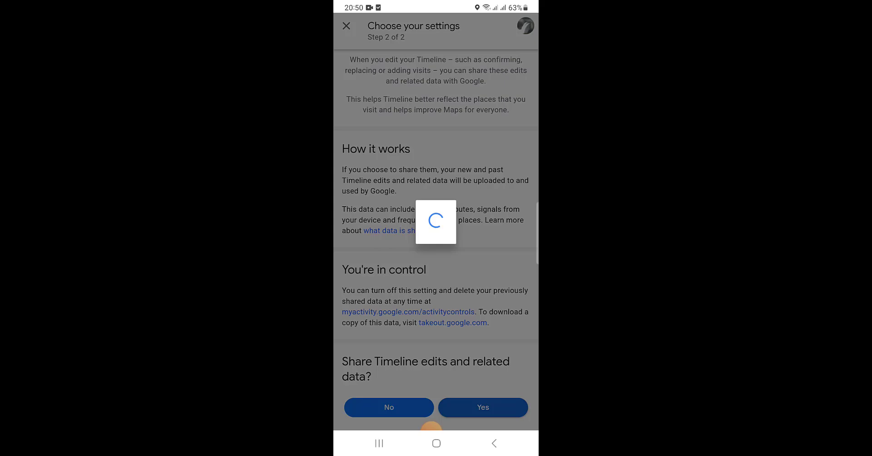
left_click(482, 406)
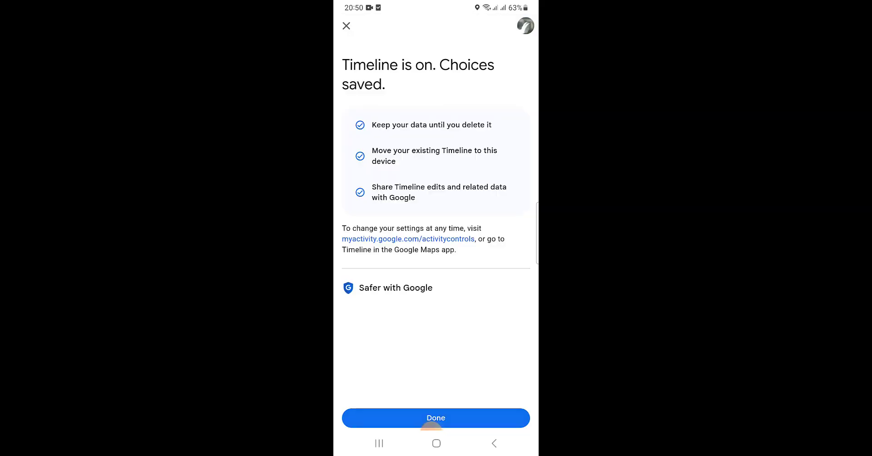
left_click(436, 418)
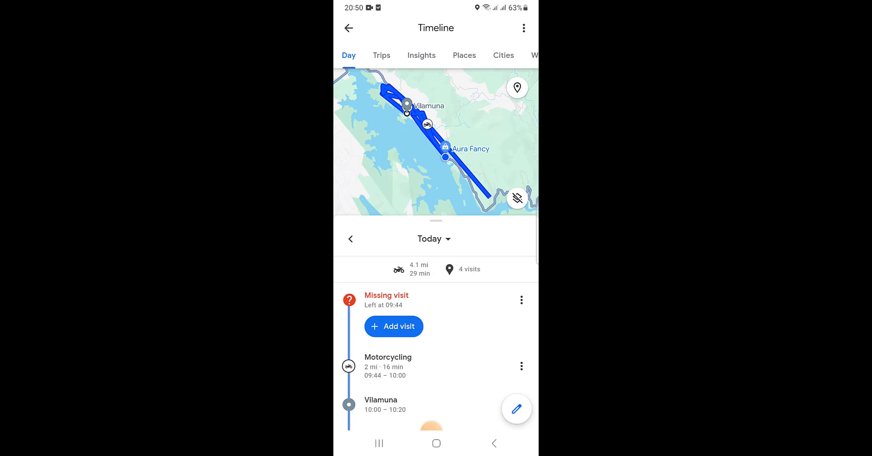
left_click(523, 28)
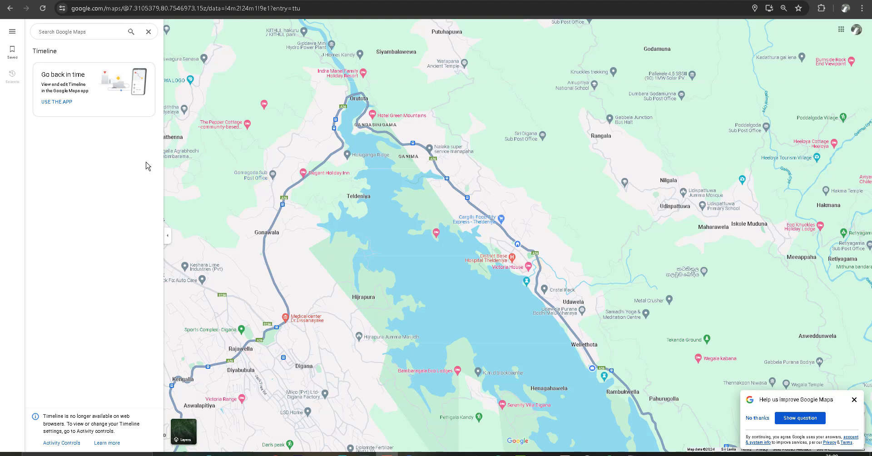
mouse_move(91, 278)
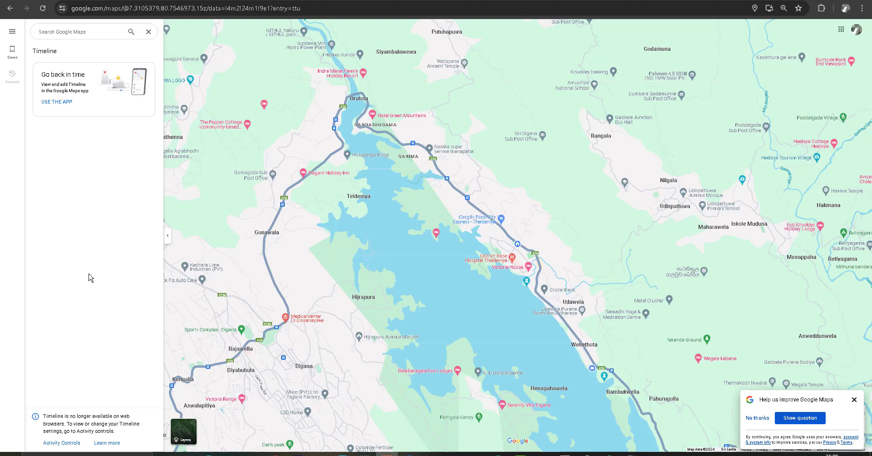
mouse_move(95, 379)
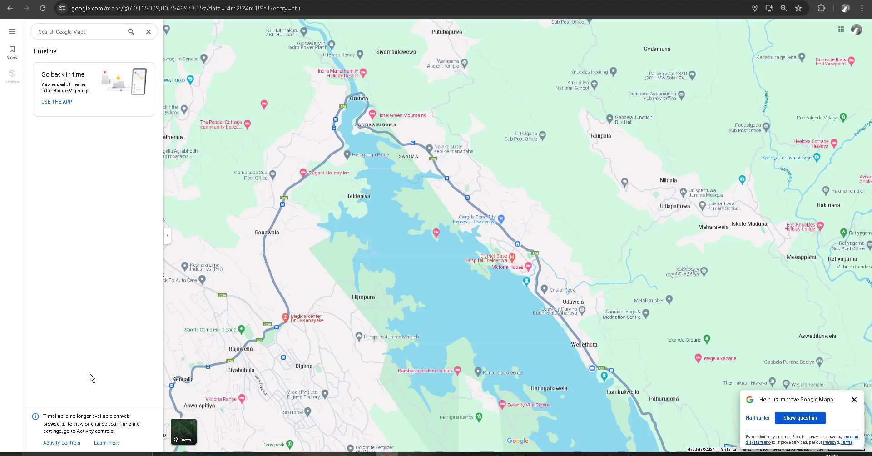
mouse_move(92, 352)
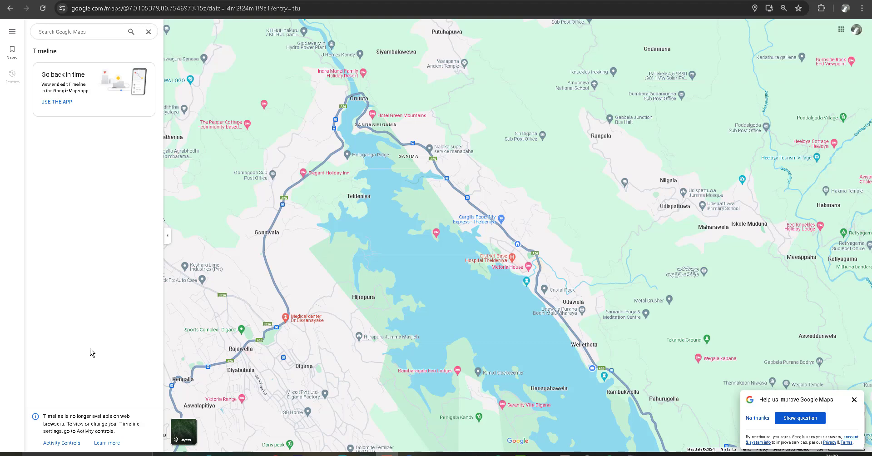
mouse_move(82, 236)
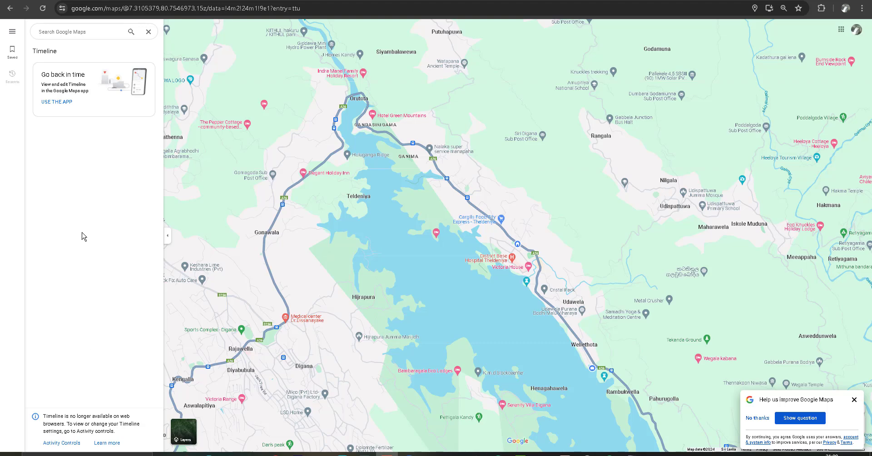
mouse_move(134, 285)
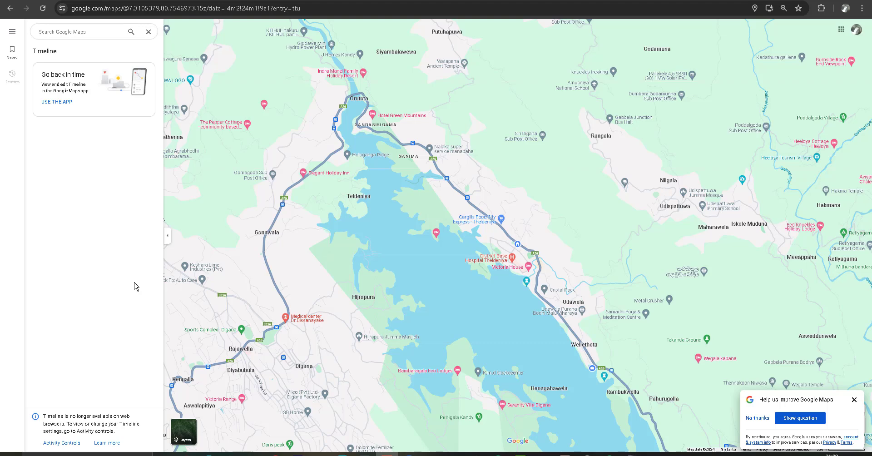
mouse_move(127, 204)
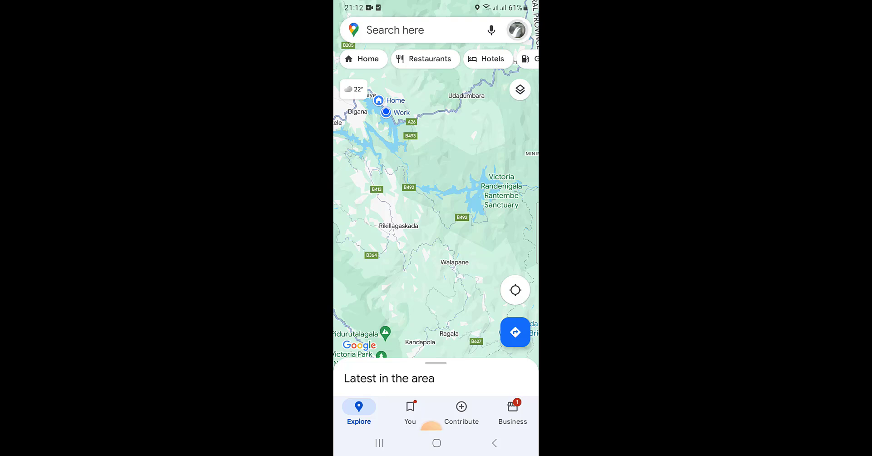
Step: Reopen Your Timeline from the profile account menu to reach the backup offer
left_click(517, 30)
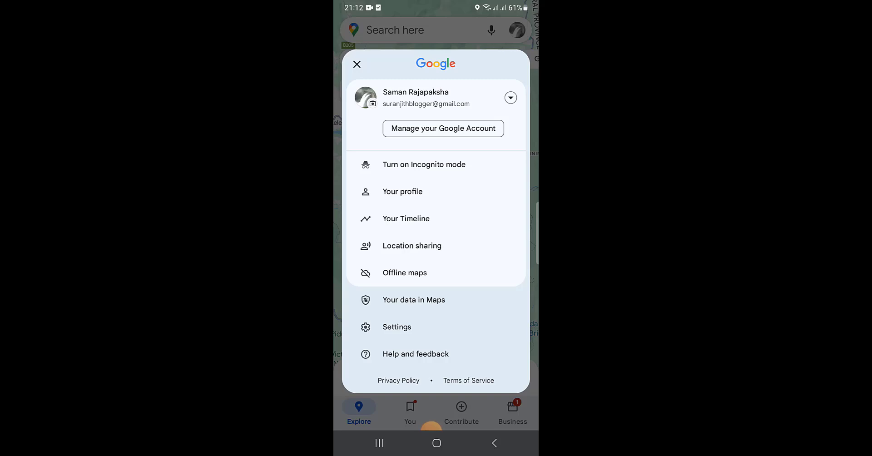
left_click(406, 218)
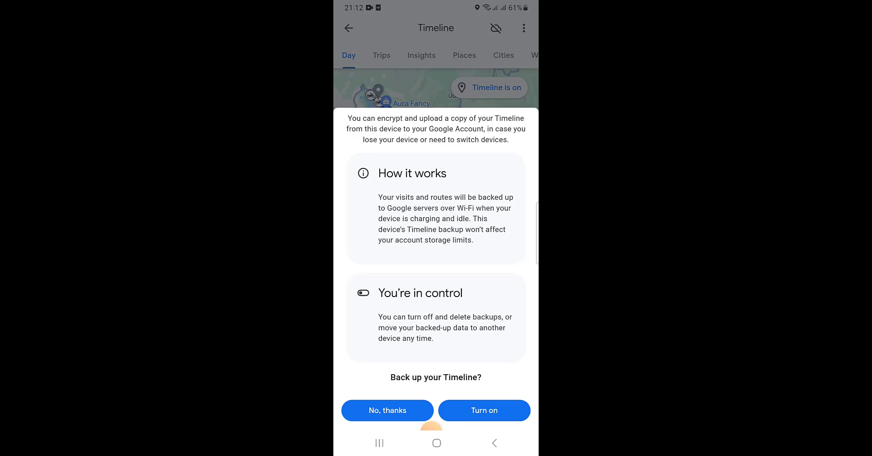
Step: Turn on Timeline backup, close the confirmation, and view backup settings via the cloud icon
left_click(387, 410)
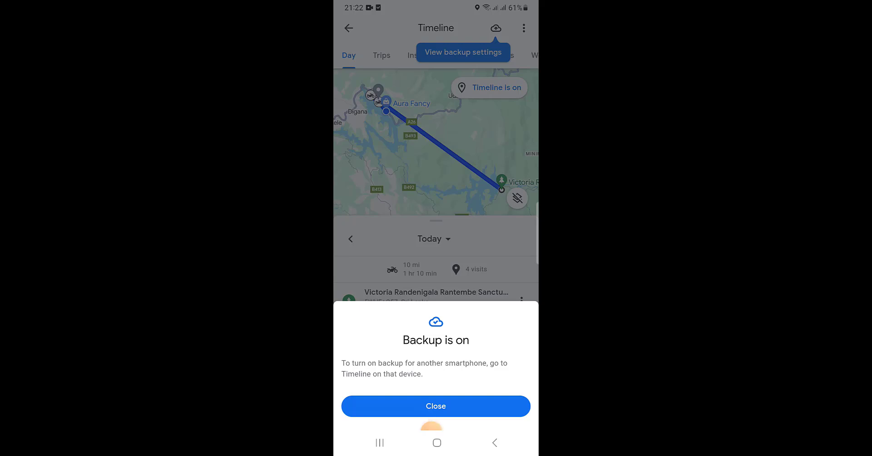
left_click(436, 406)
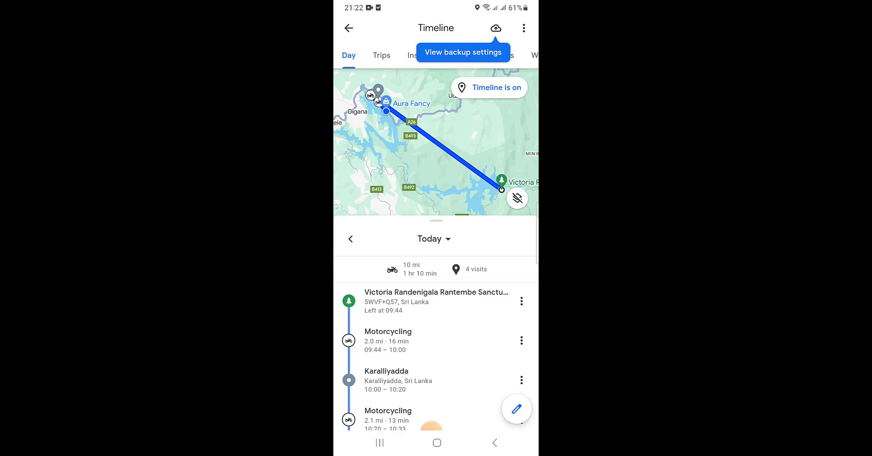
left_click(506, 87)
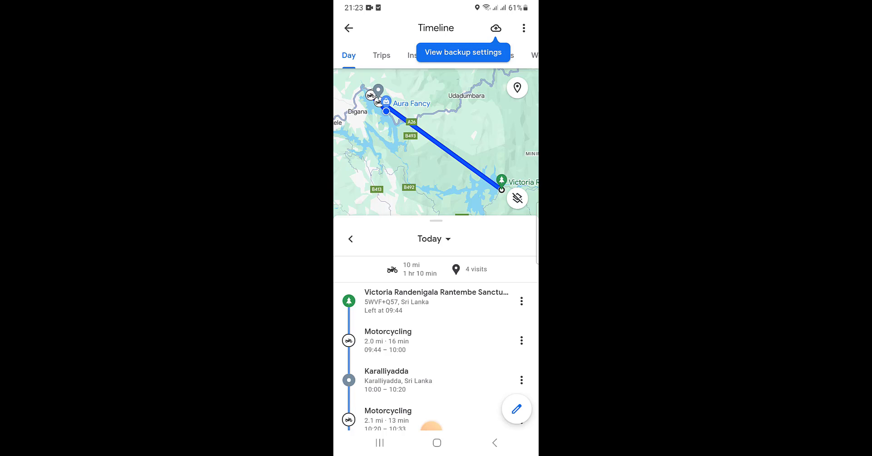
left_click(495, 28)
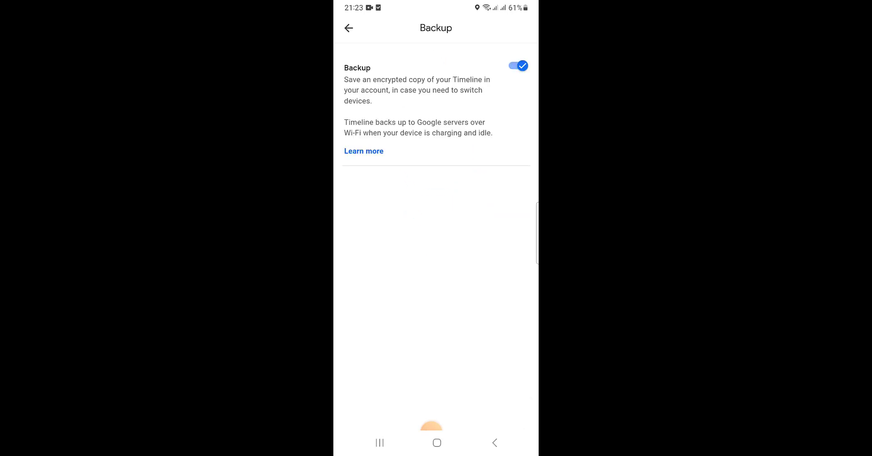